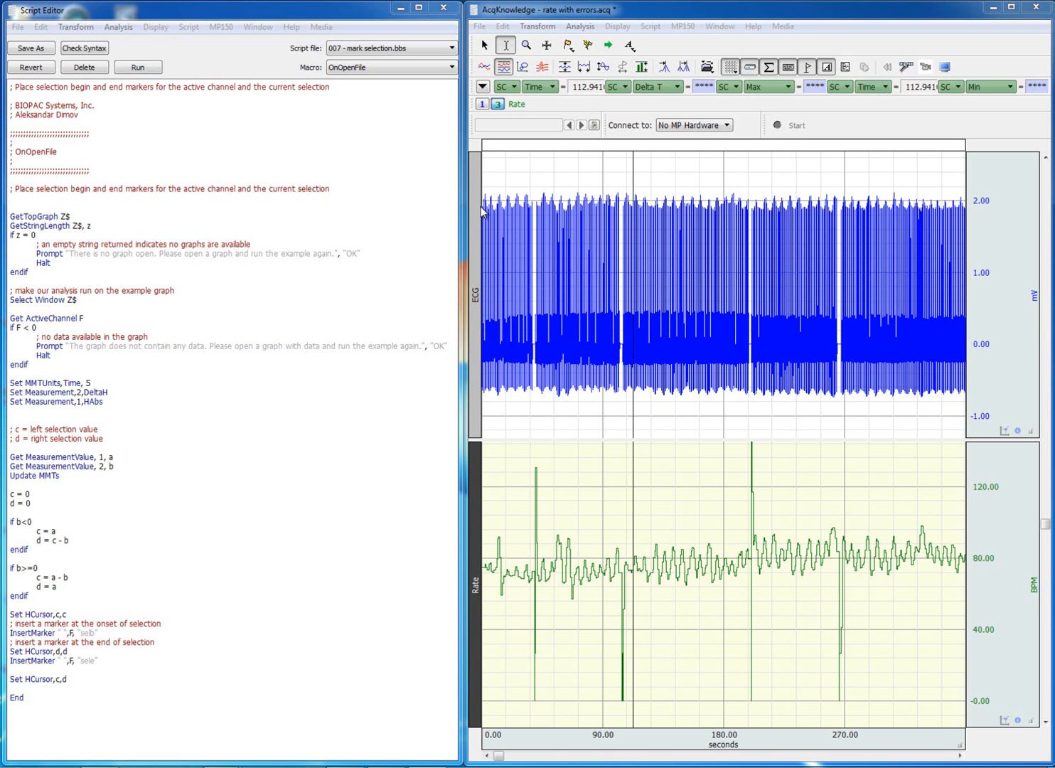
Zoom in on the first heart-rate dropout near 41 seconds in the Rate channel
left_click(512, 45)
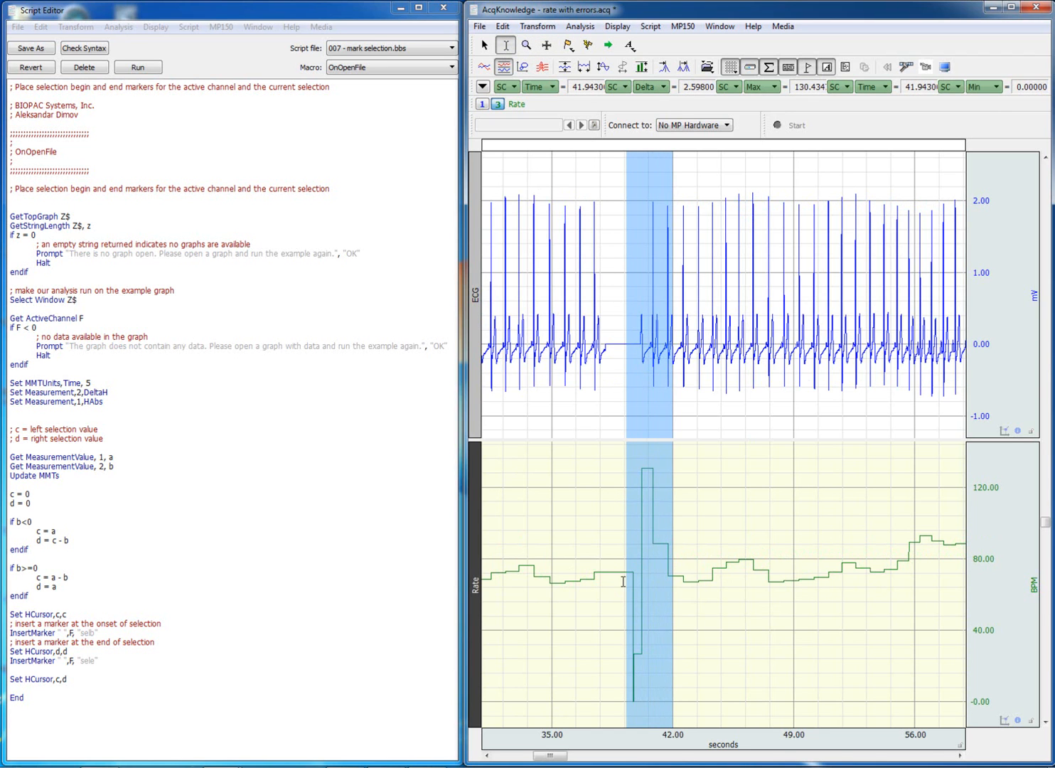
mouse_move(670, 582)
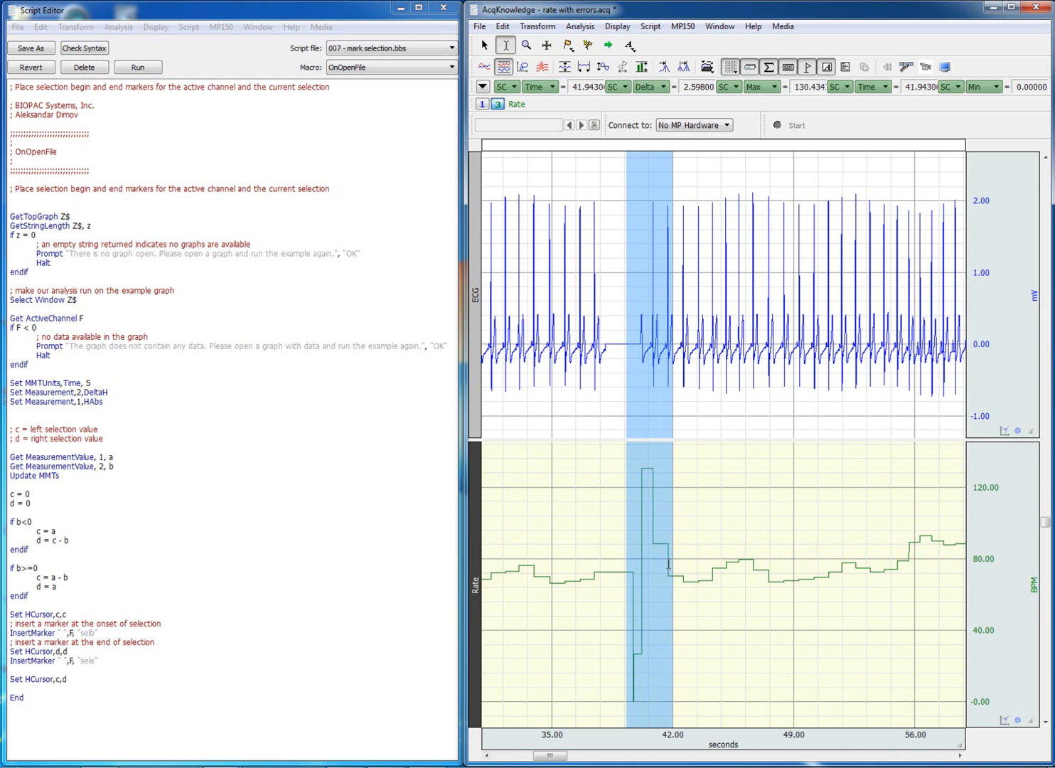
Apply Transform > Math Functions > Connect Endpoints to bridge the selected spike with a straight line
left_click(537, 26)
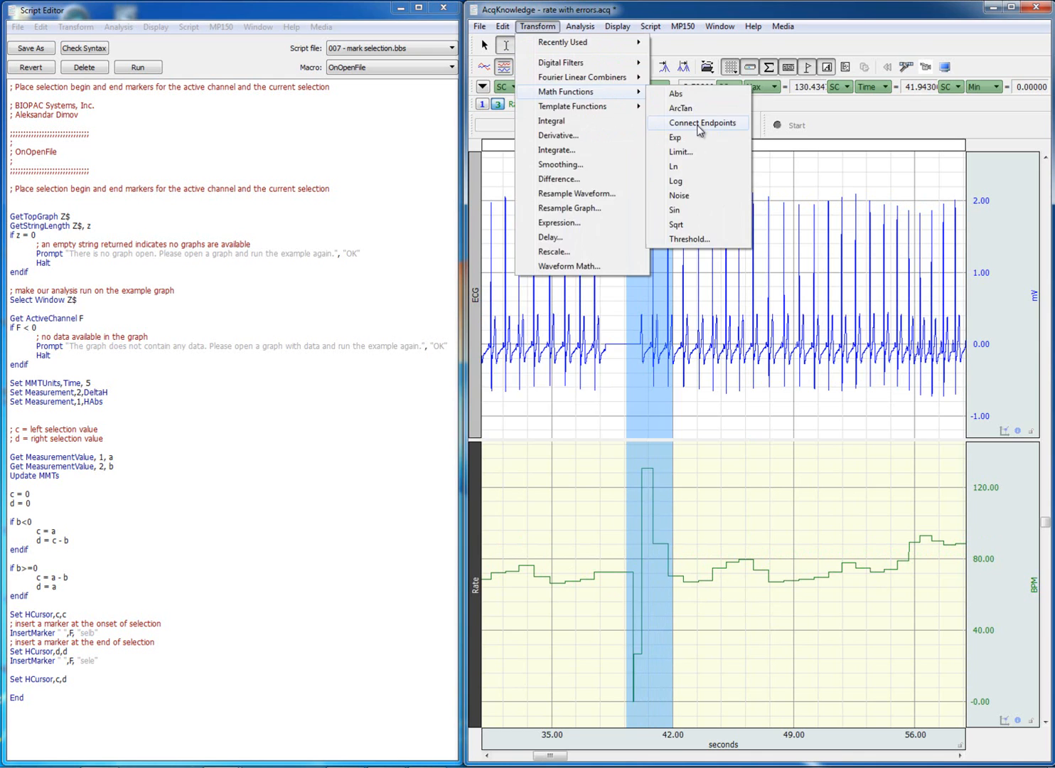
left_click(701, 122)
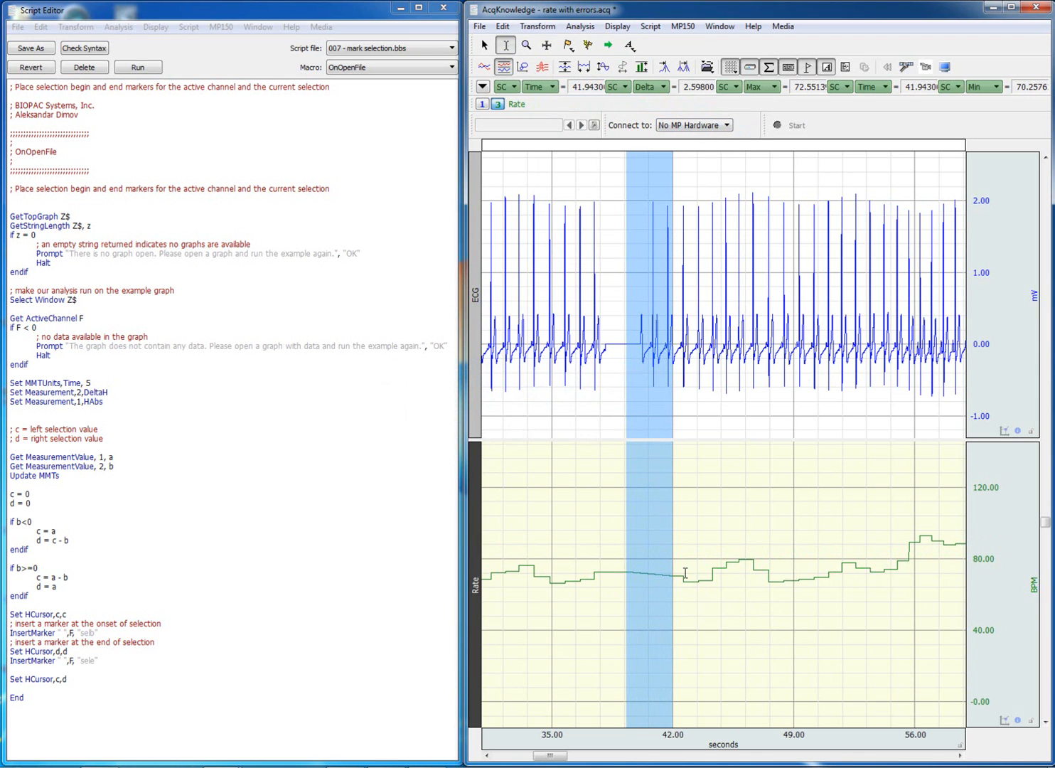
mouse_move(648, 553)
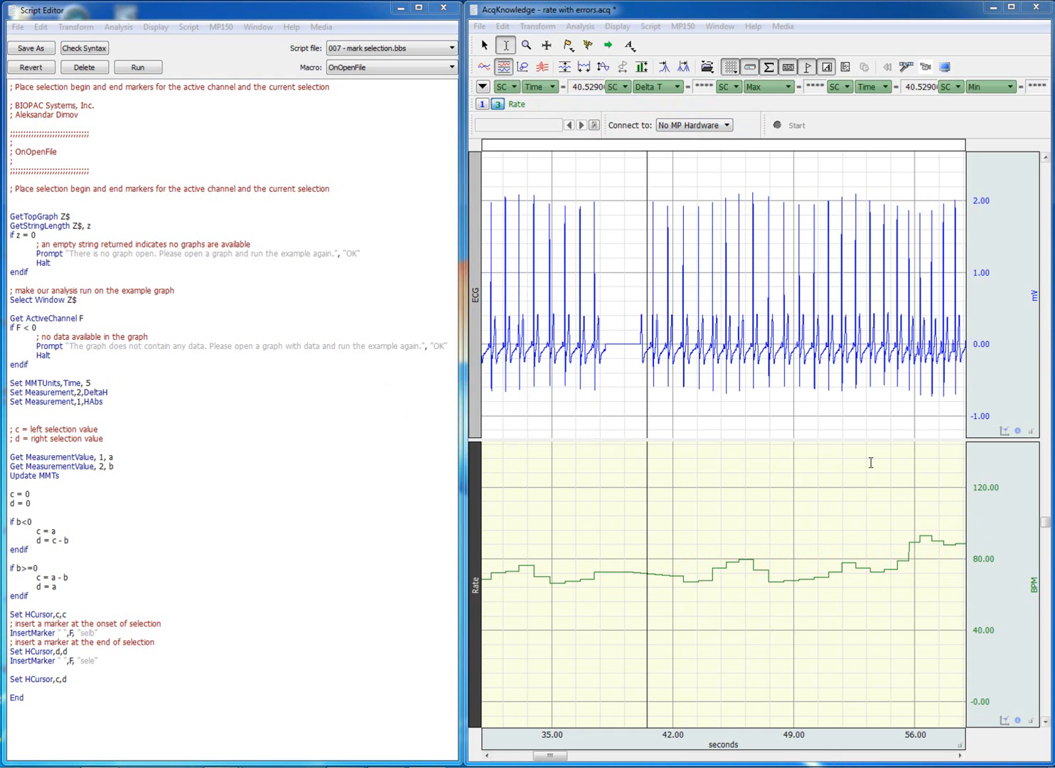
mouse_move(893, 462)
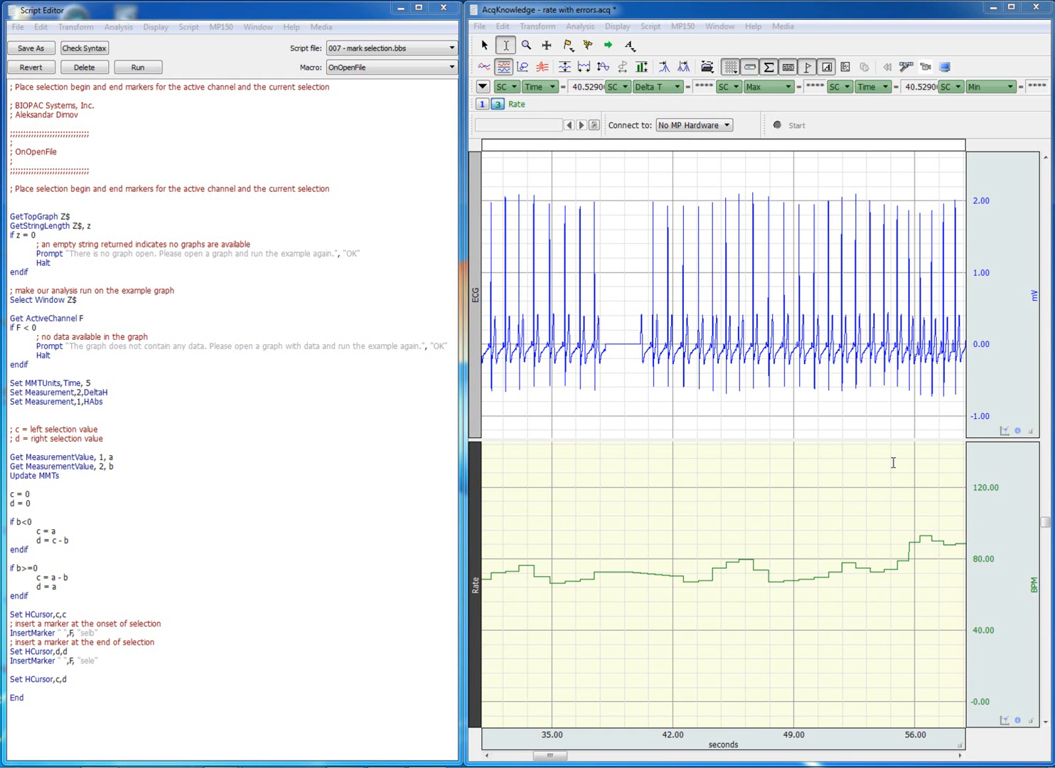
Run the mark-selection script on the dropouts near 40 and 268 seconds
left_click(503, 26)
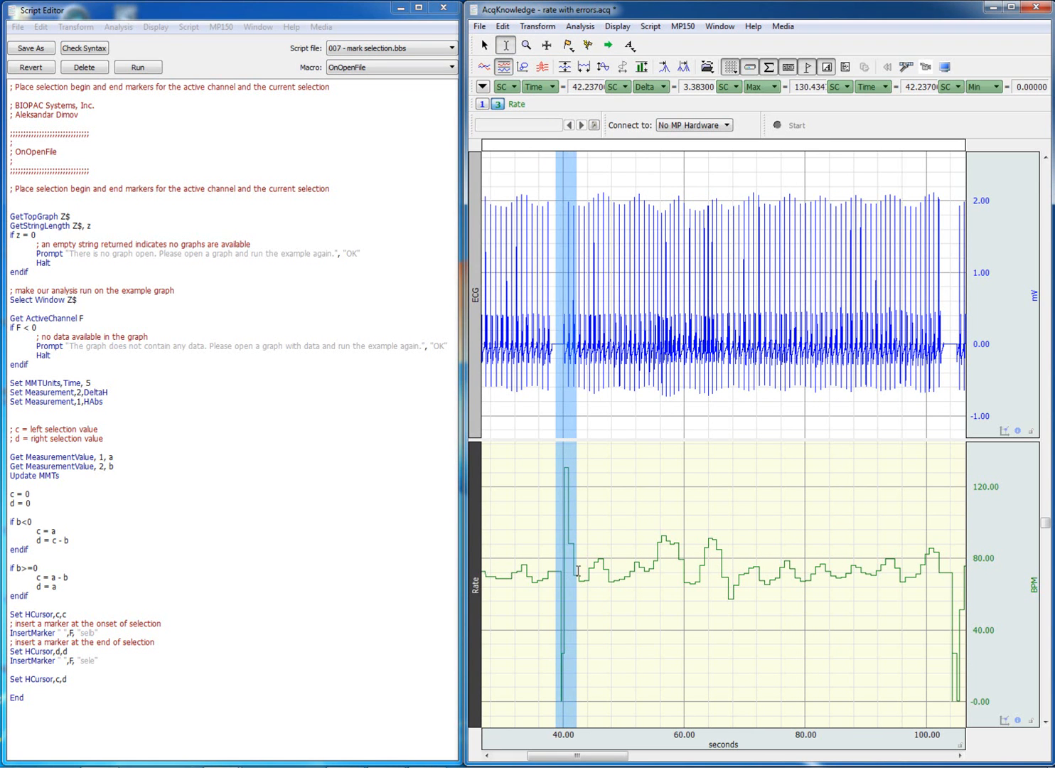
left_click(136, 69)
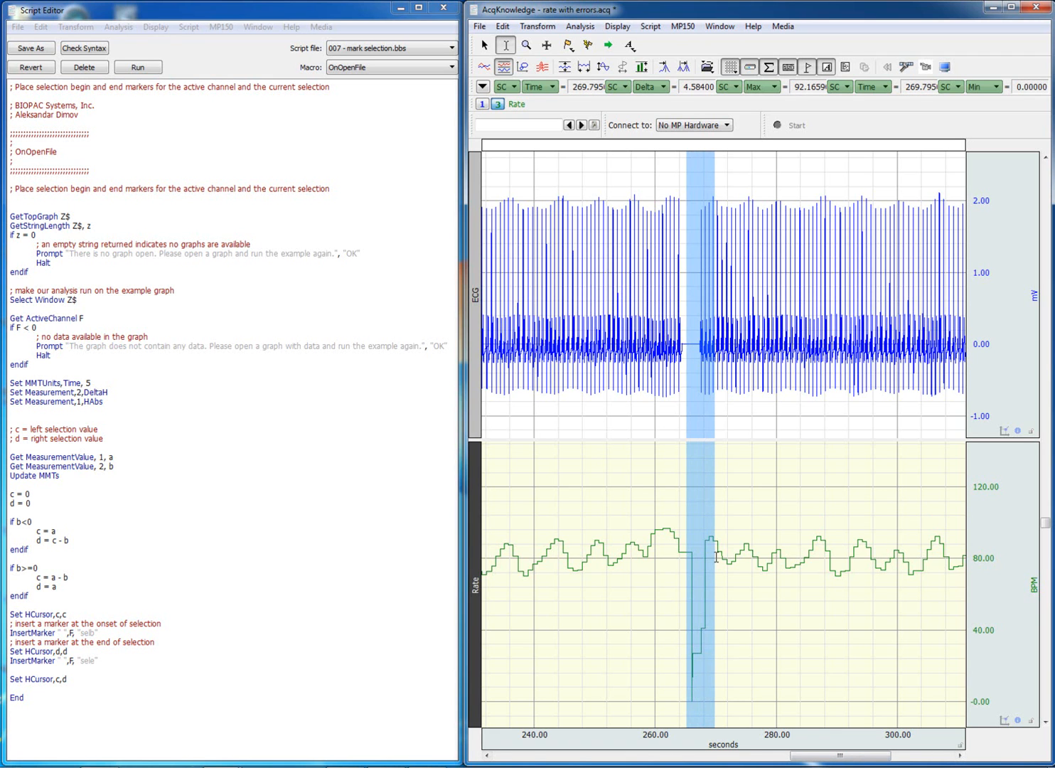
left_click(137, 68)
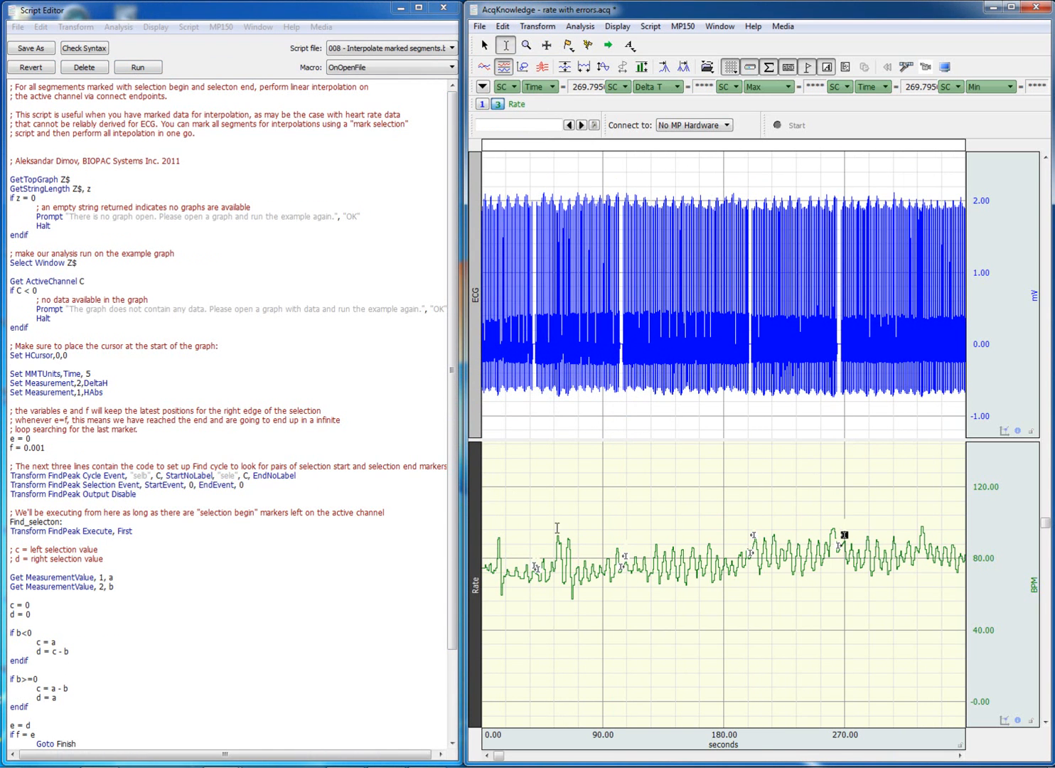
mouse_move(768, 660)
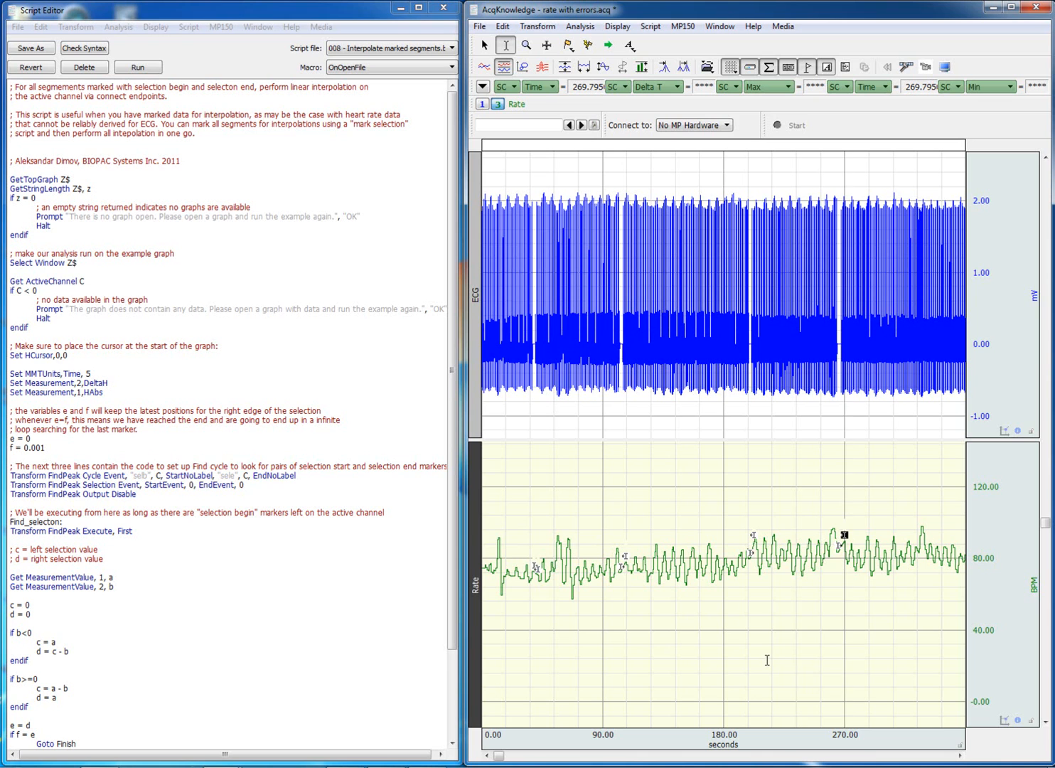
mouse_move(637, 534)
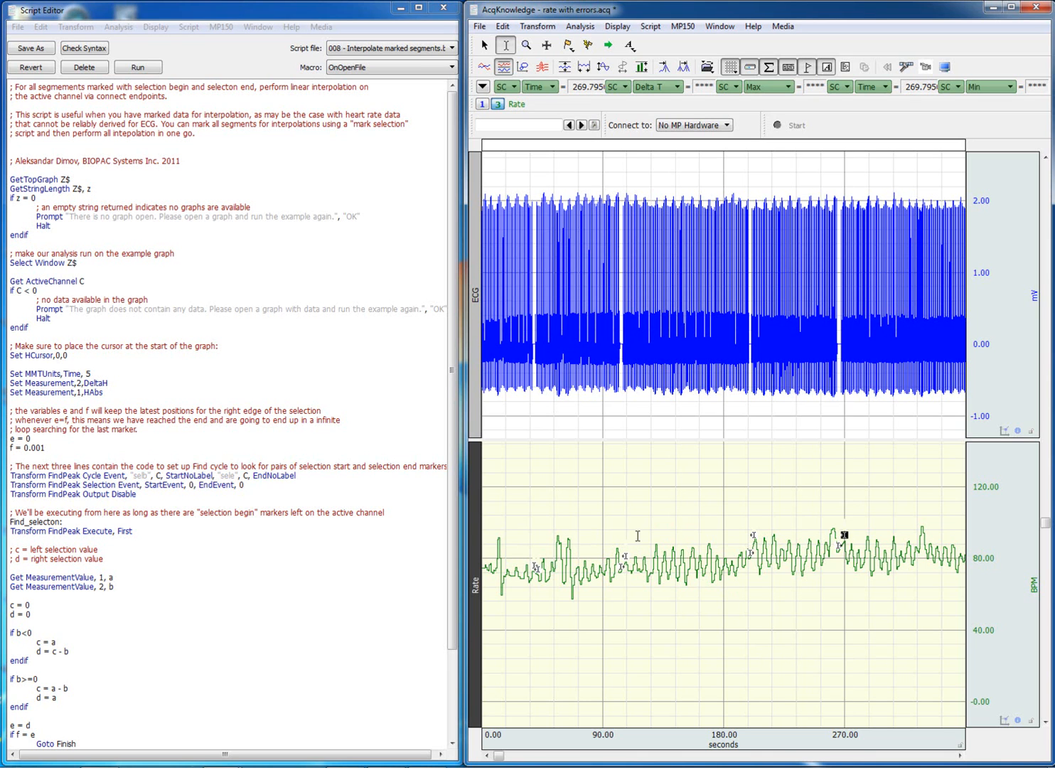
Return to the zoom tool after the interpolate-marked-segments script bridges every marked dropout
left_click(526, 44)
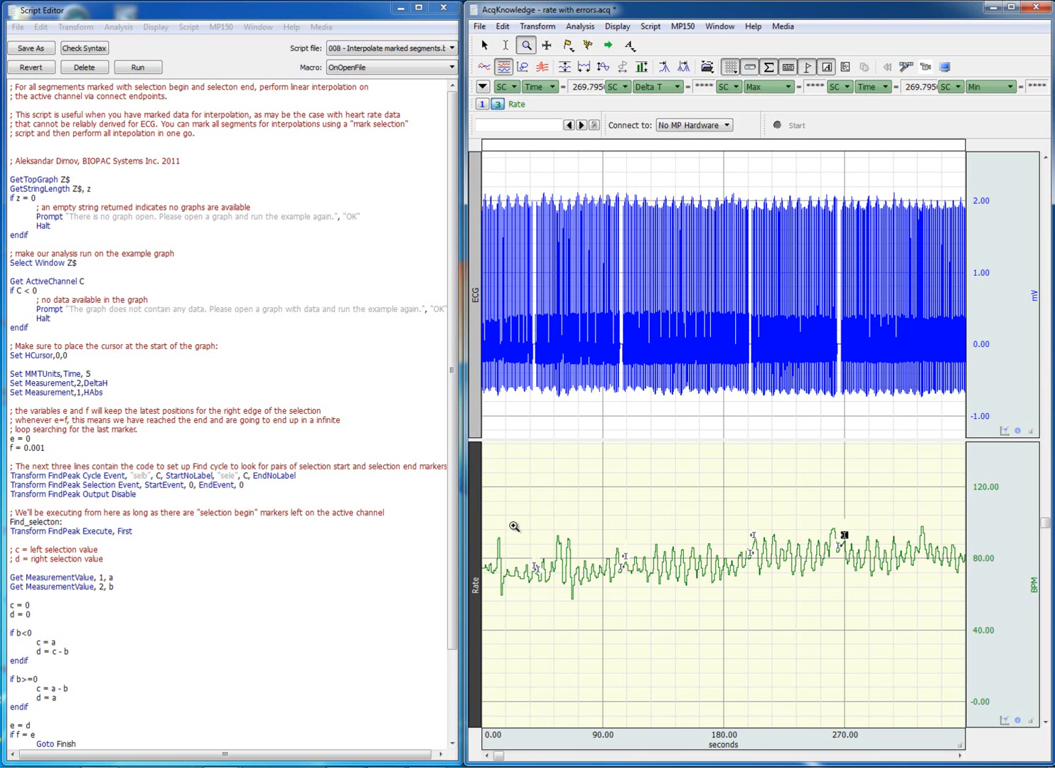